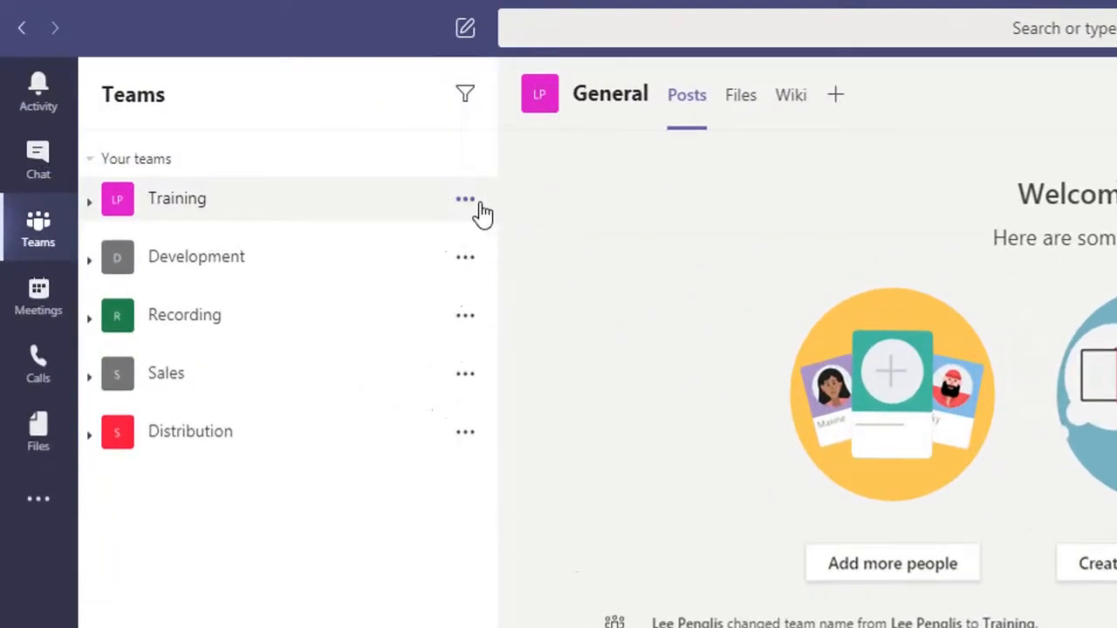
- Open the More options menu beside the Training team in the sidebar
{"action": "left_click", "coordinate": [465, 199]}
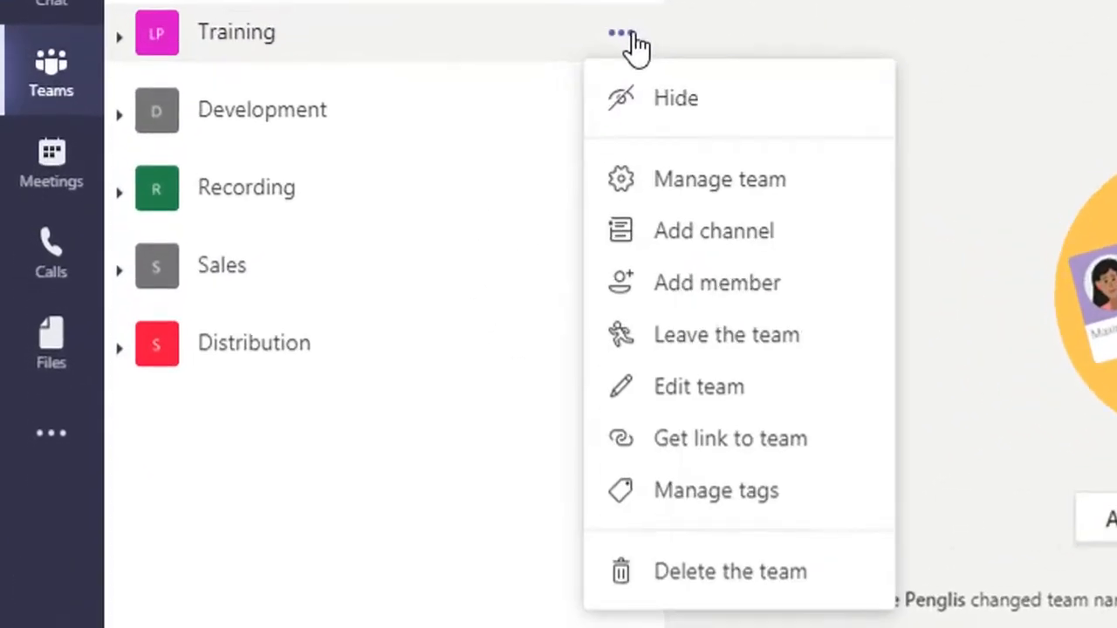
{"action": "mouse_move", "coordinate": [752, 82]}
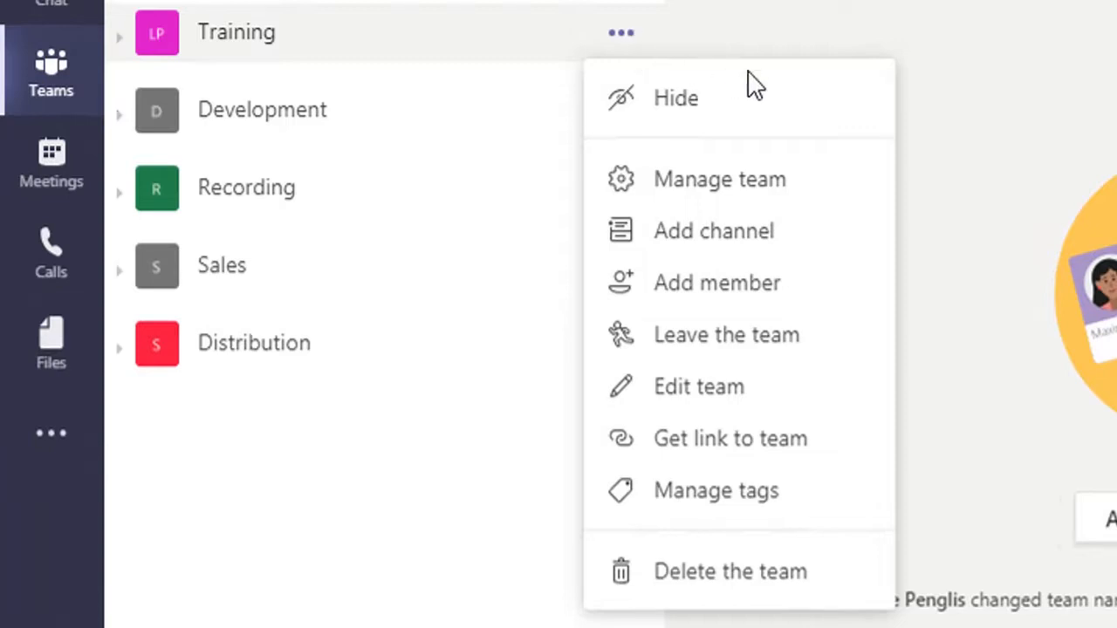
{"action": "mouse_move", "coordinate": [833, 179]}
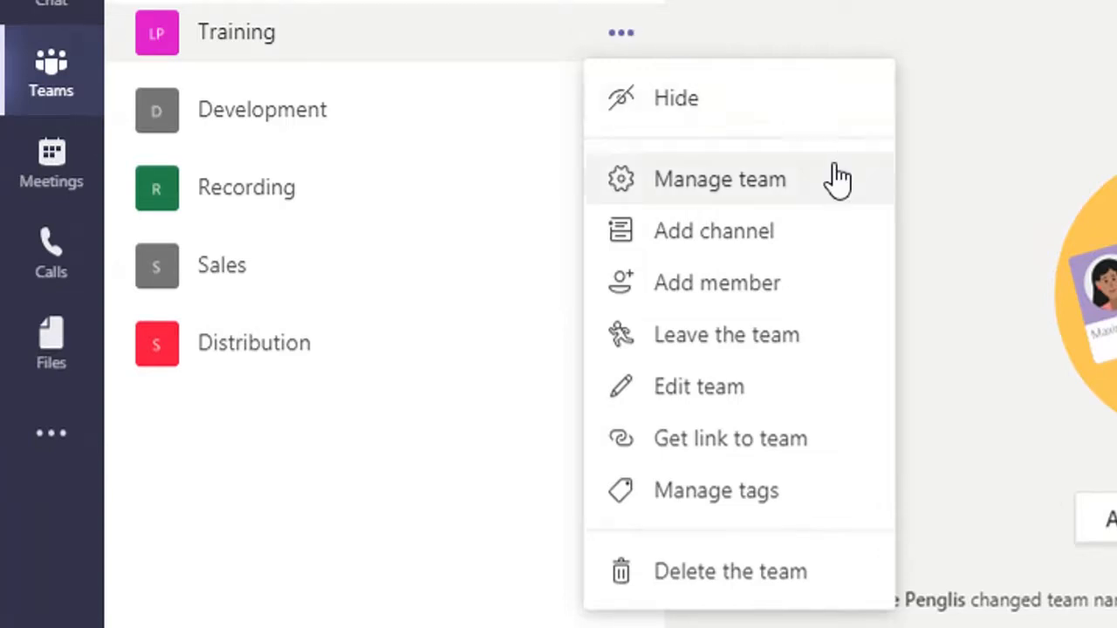
{"action": "mouse_move", "coordinate": [834, 283]}
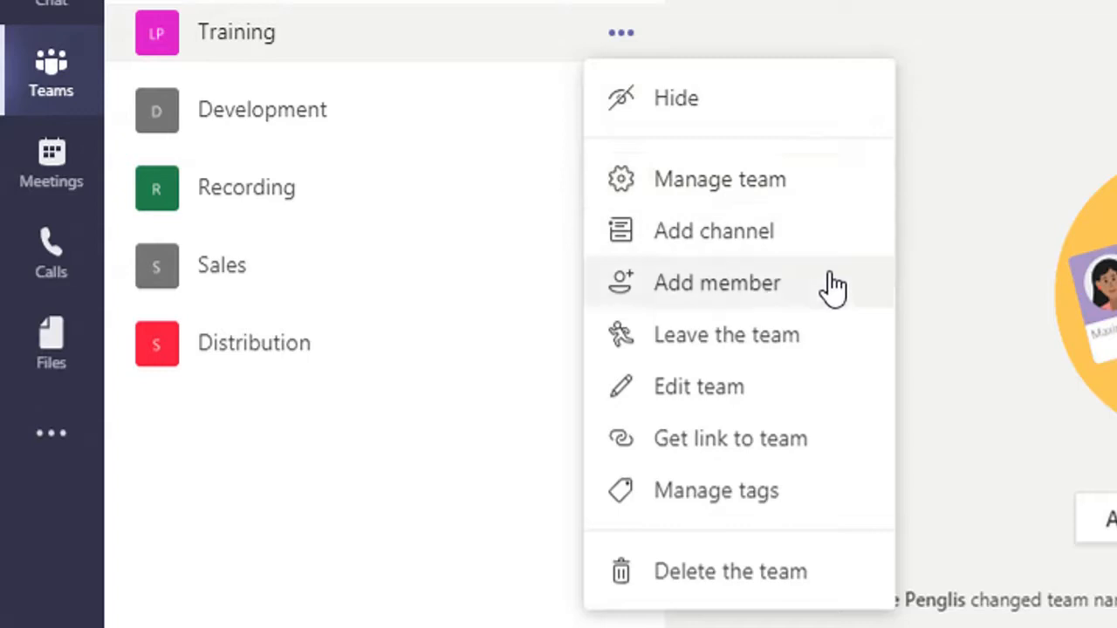
{"action": "mouse_move", "coordinate": [759, 283]}
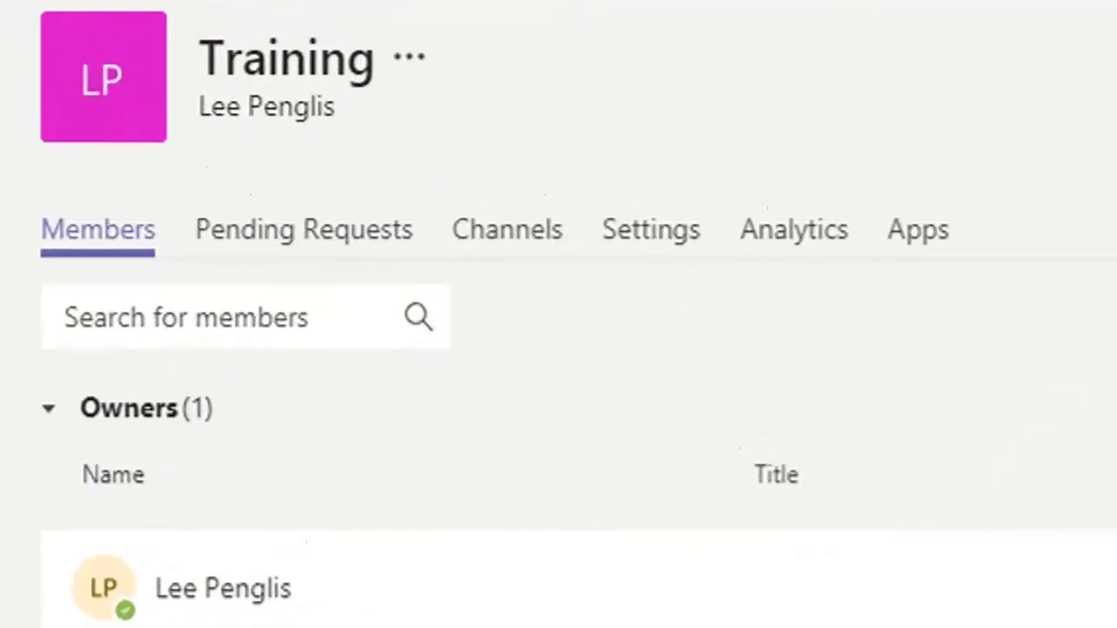
{"action": "mouse_move", "coordinate": [450, 584]}
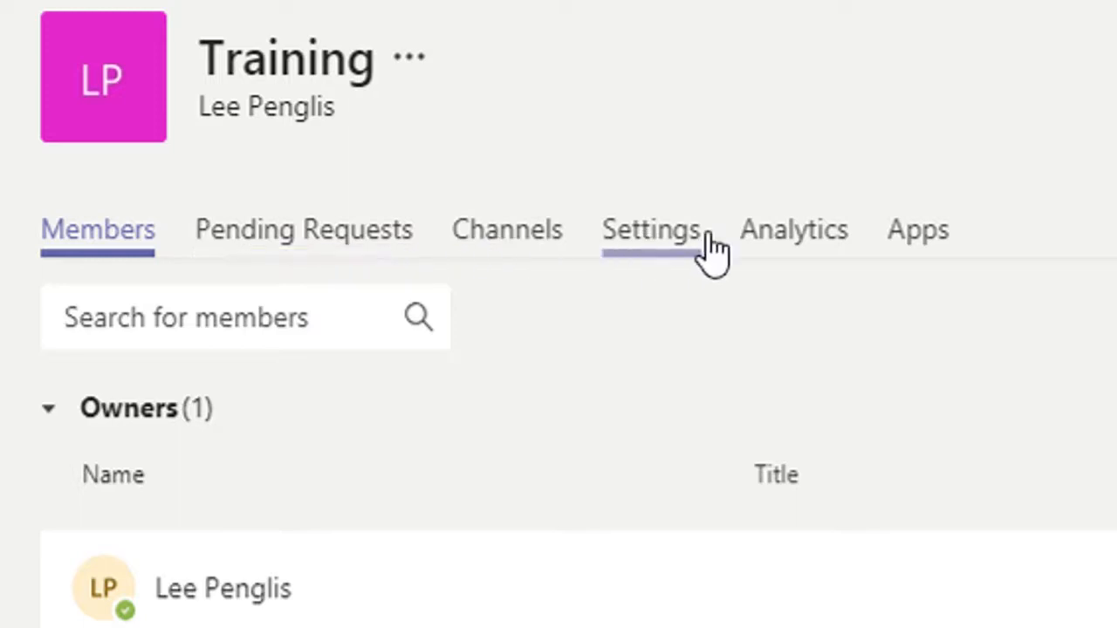
{"action": "mouse_move", "coordinate": [917, 230]}
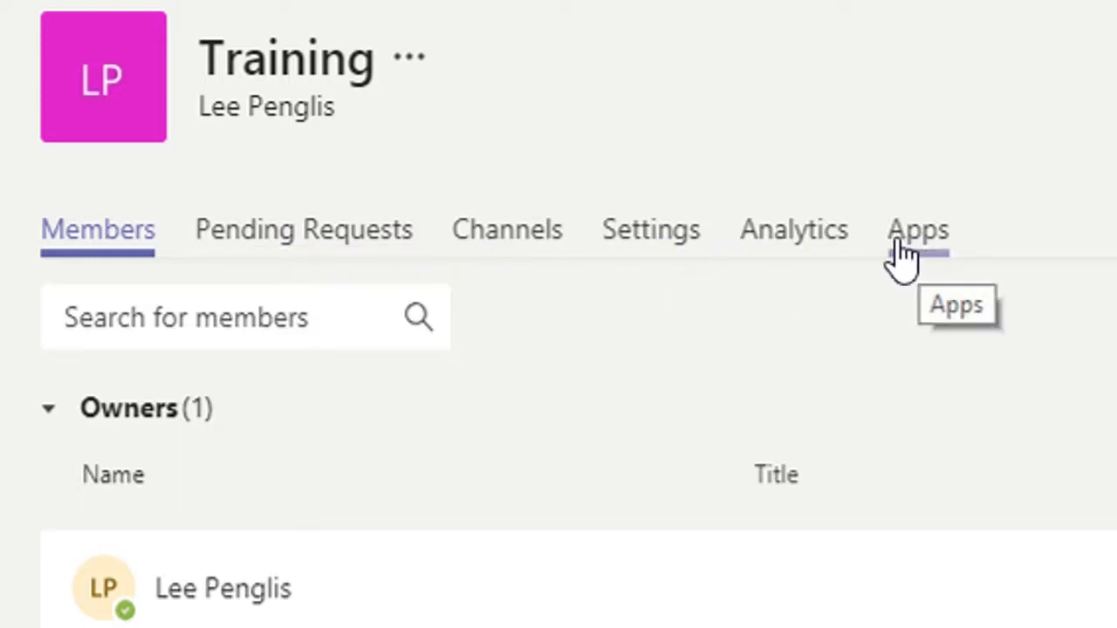
{"action": "mouse_move", "coordinate": [1038, 136]}
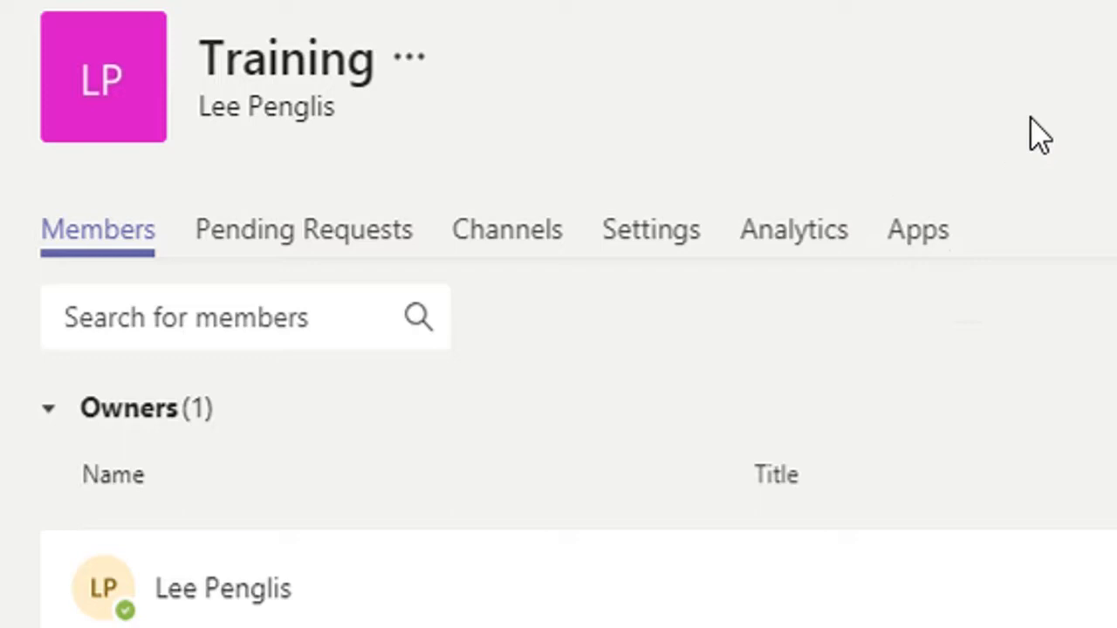
{"action": "mouse_move", "coordinate": [98, 249]}
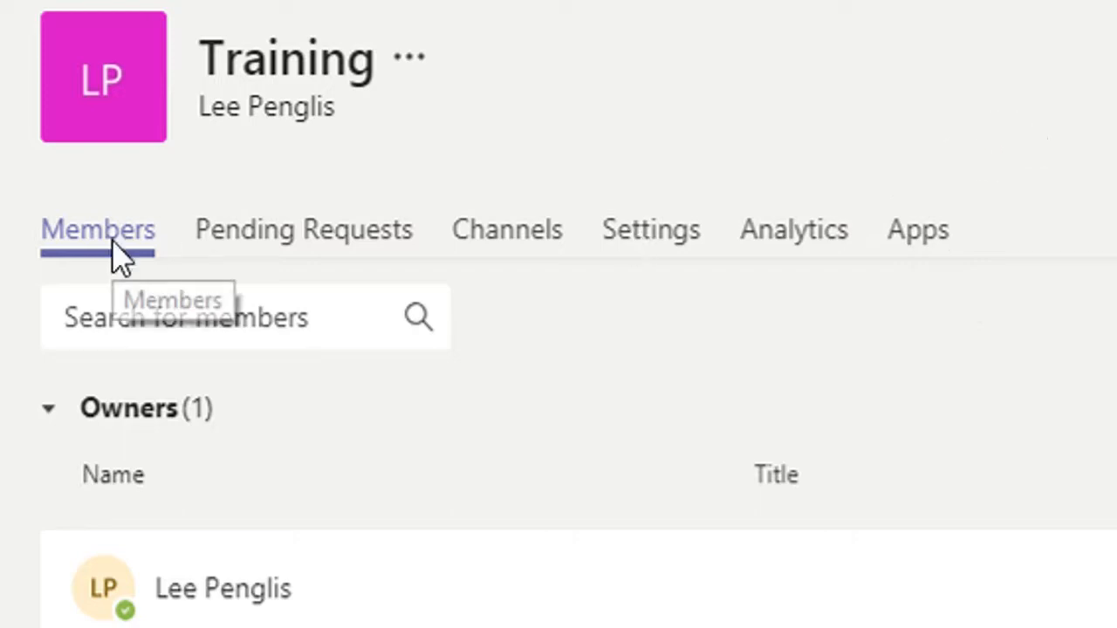
- Scroll the Training team's Members tab to view Owners and Members and guests
{"action": "scroll", "scroll_direction": "down", "scroll_amount": 3}
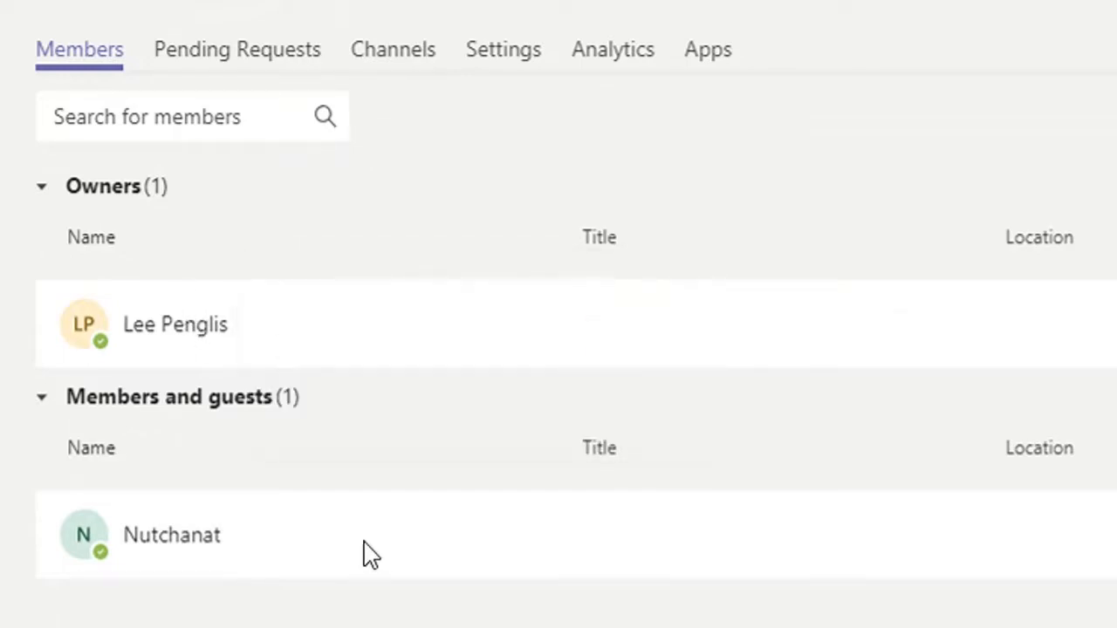
{"action": "mouse_move", "coordinate": [433, 439]}
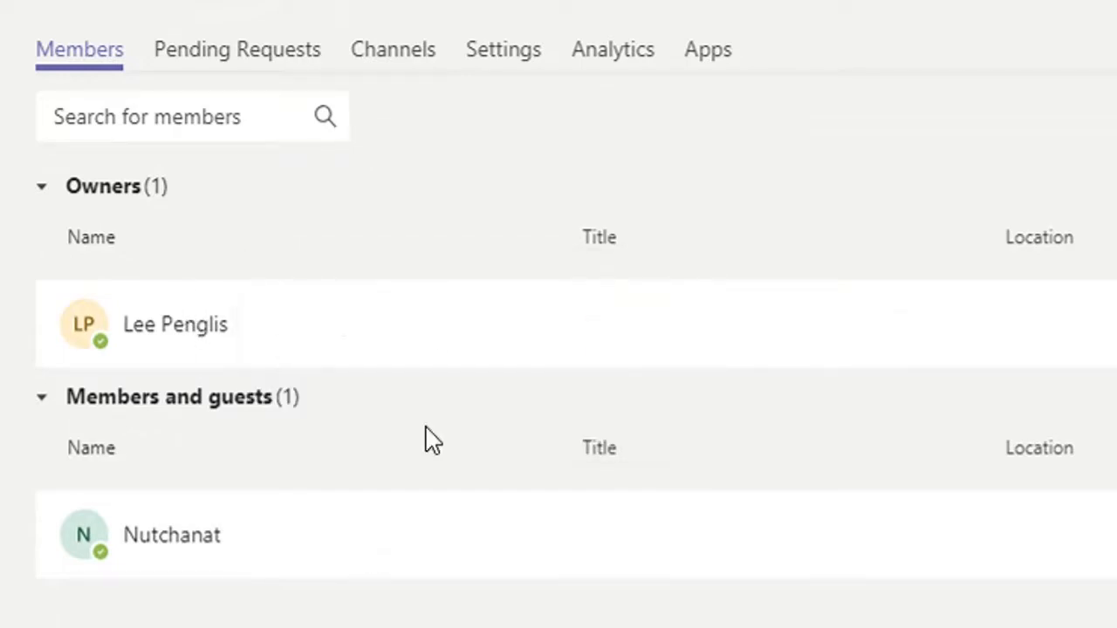
- Show the Channels tab listing the General and Learning Teams channels
{"action": "left_click", "coordinate": [393, 49]}
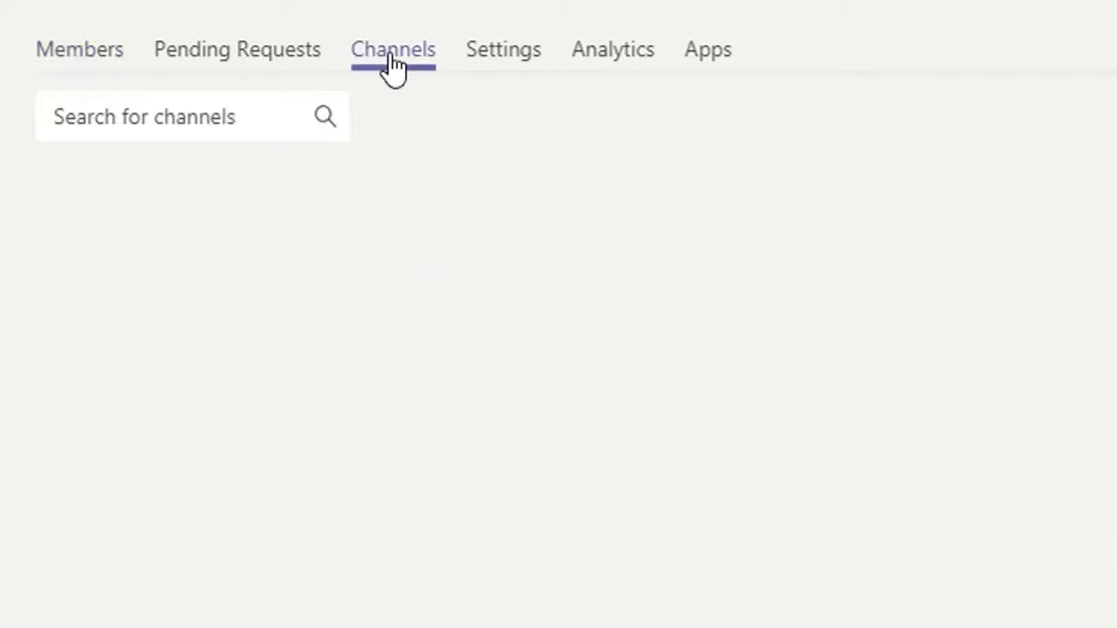
{"action": "left_click", "coordinate": [393, 48]}
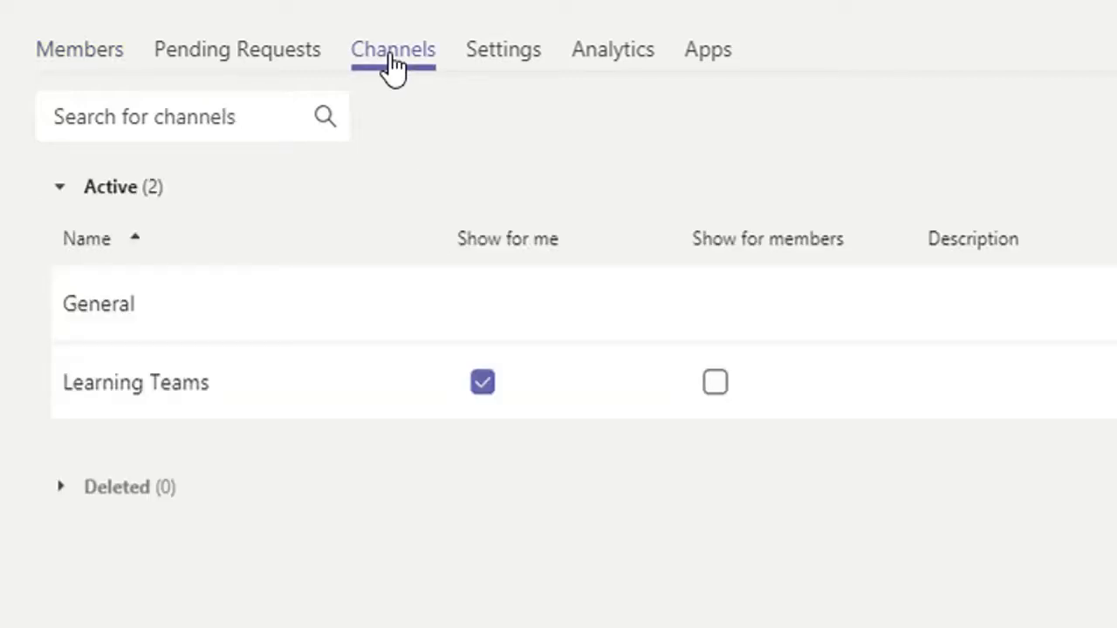
{"action": "mouse_move", "coordinate": [275, 326]}
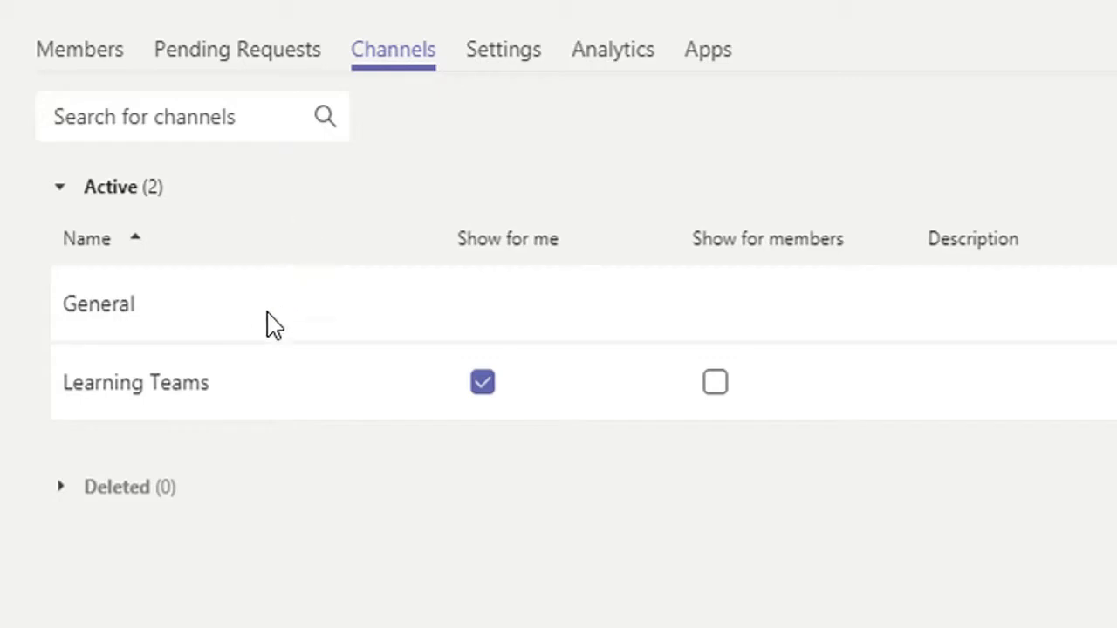
{"action": "mouse_move", "coordinate": [419, 70]}
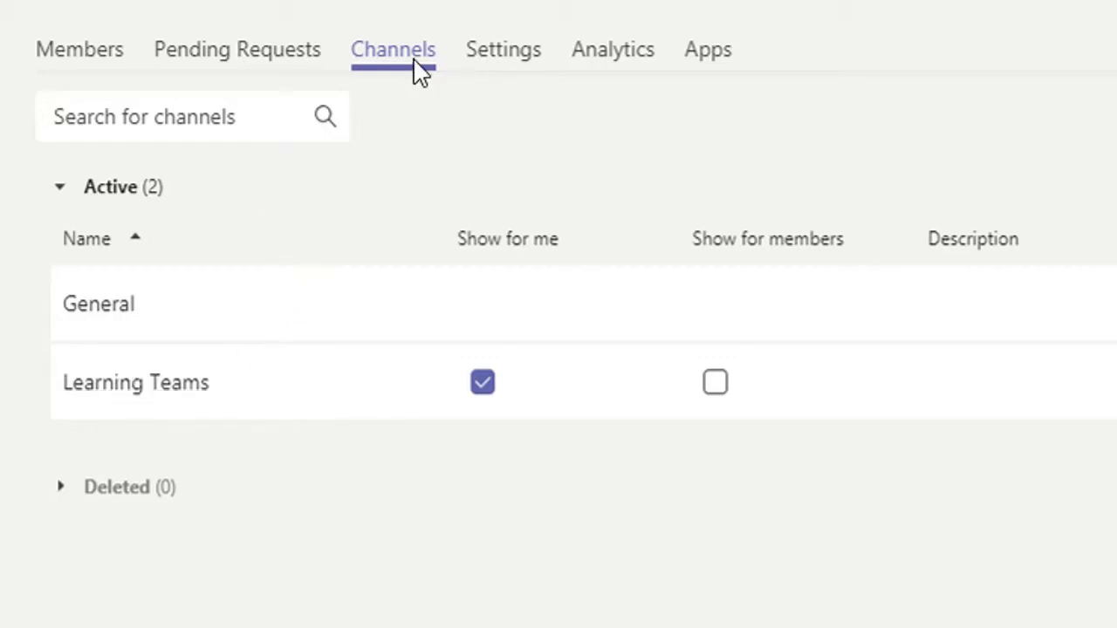
{"action": "mouse_move", "coordinate": [393, 49]}
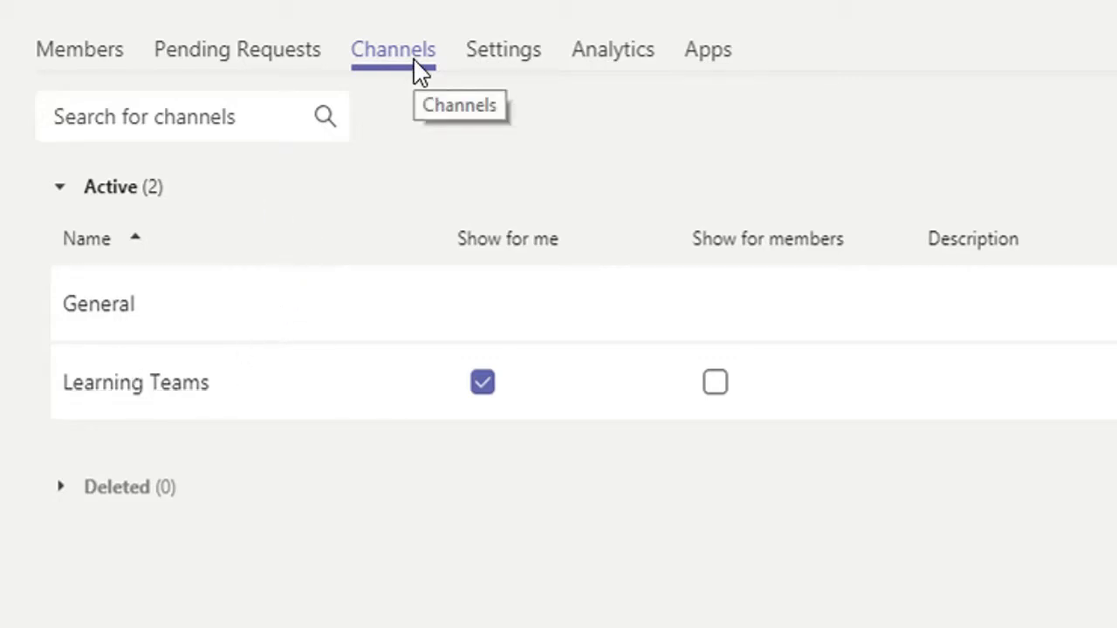
{"action": "mouse_move", "coordinate": [181, 299]}
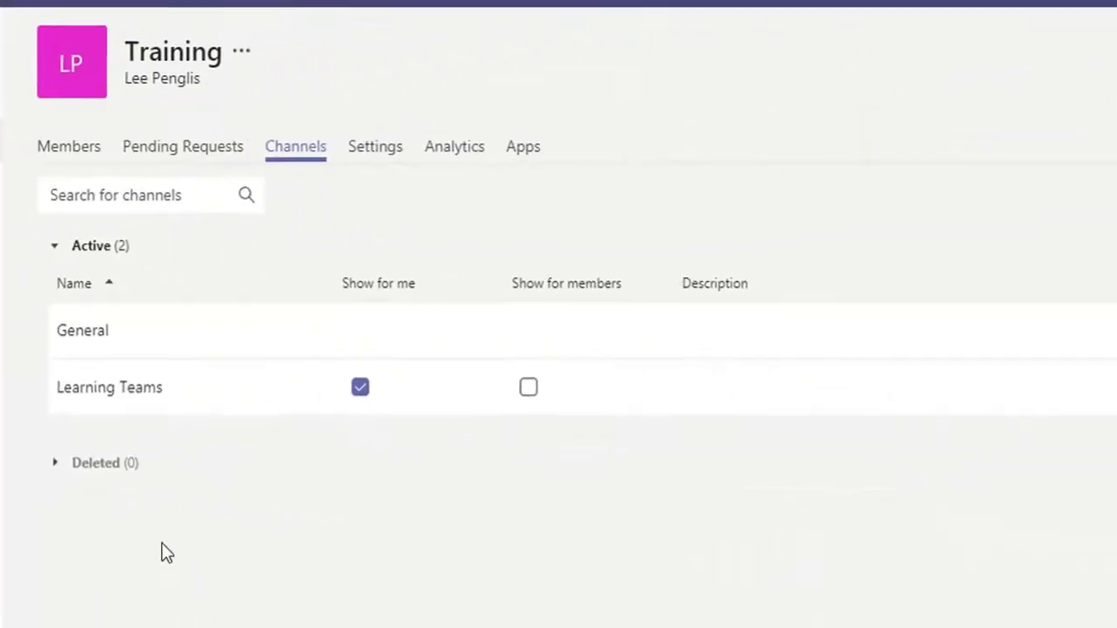
{"action": "mouse_move", "coordinate": [107, 387]}
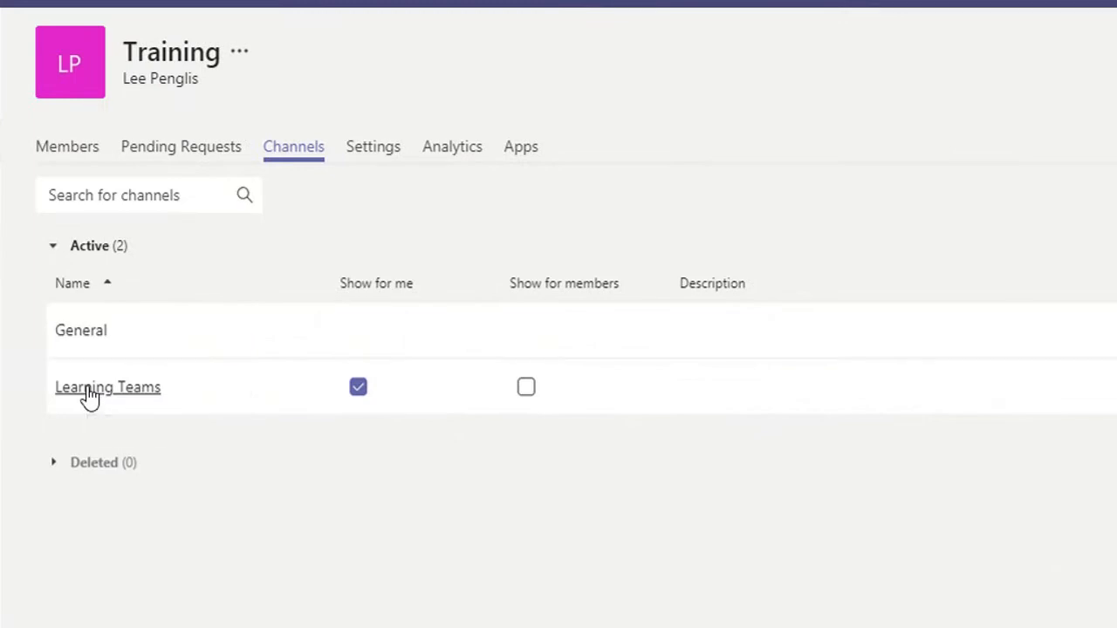
{"action": "left_click", "coordinate": [108, 387]}
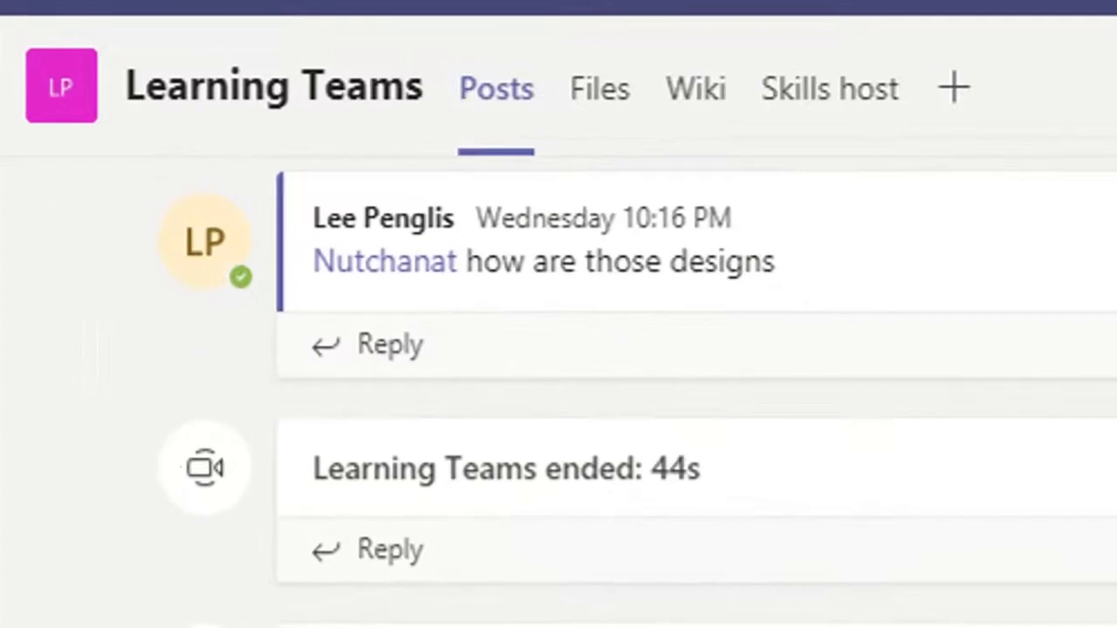
{"action": "mouse_move", "coordinate": [607, 362]}
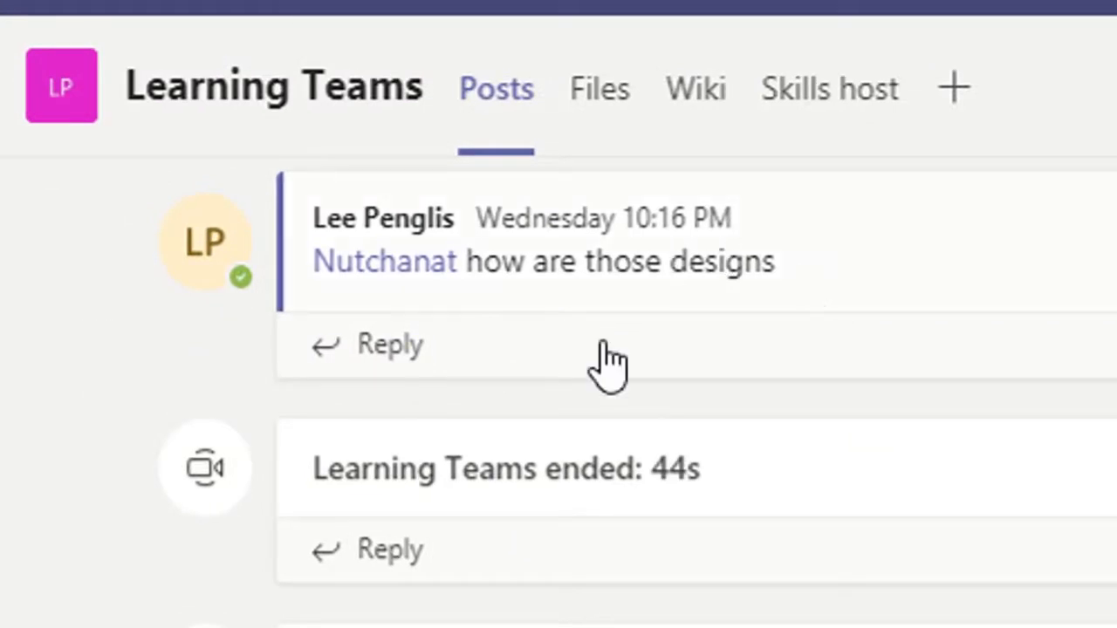
{"action": "mouse_move", "coordinate": [57, 414]}
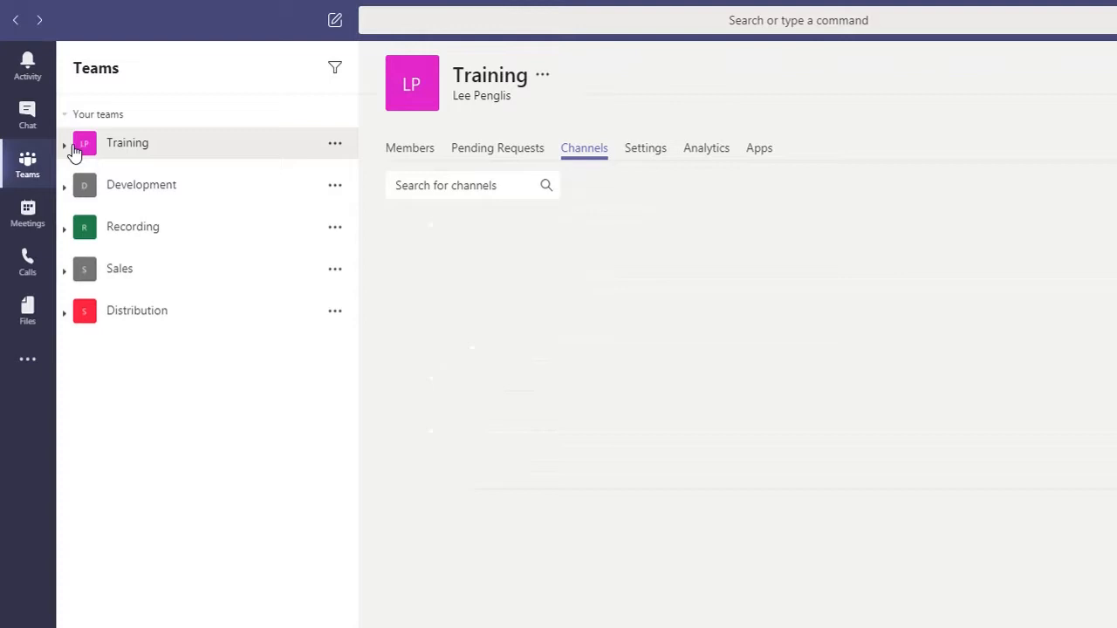
- Expand Training in the sidebar and open its More options menu
{"action": "left_click", "coordinate": [64, 144]}
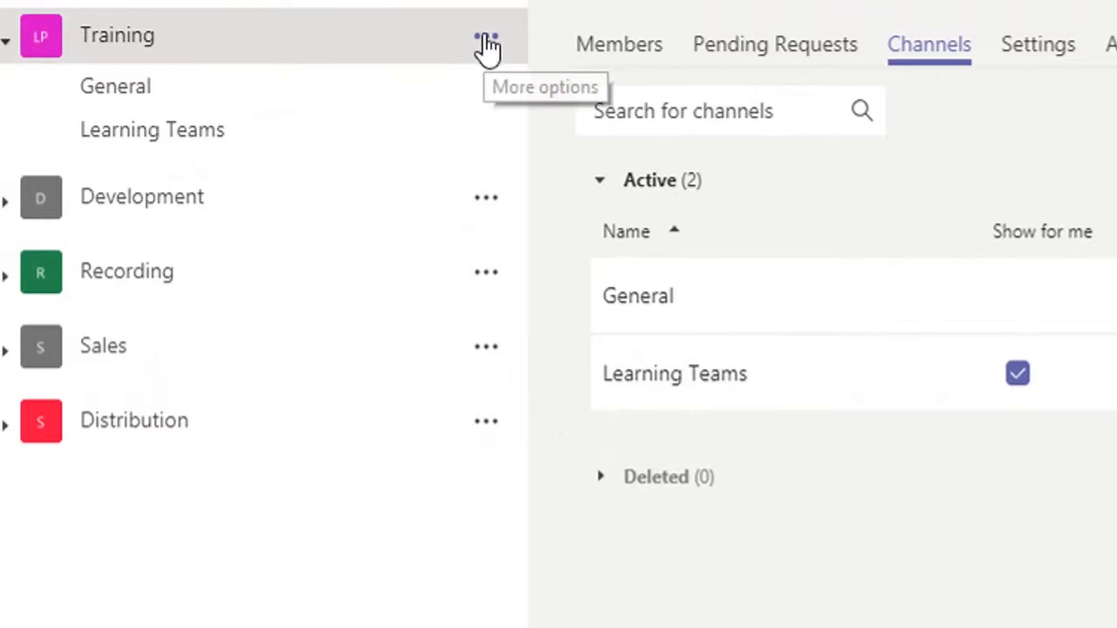
{"action": "left_click", "coordinate": [485, 36]}
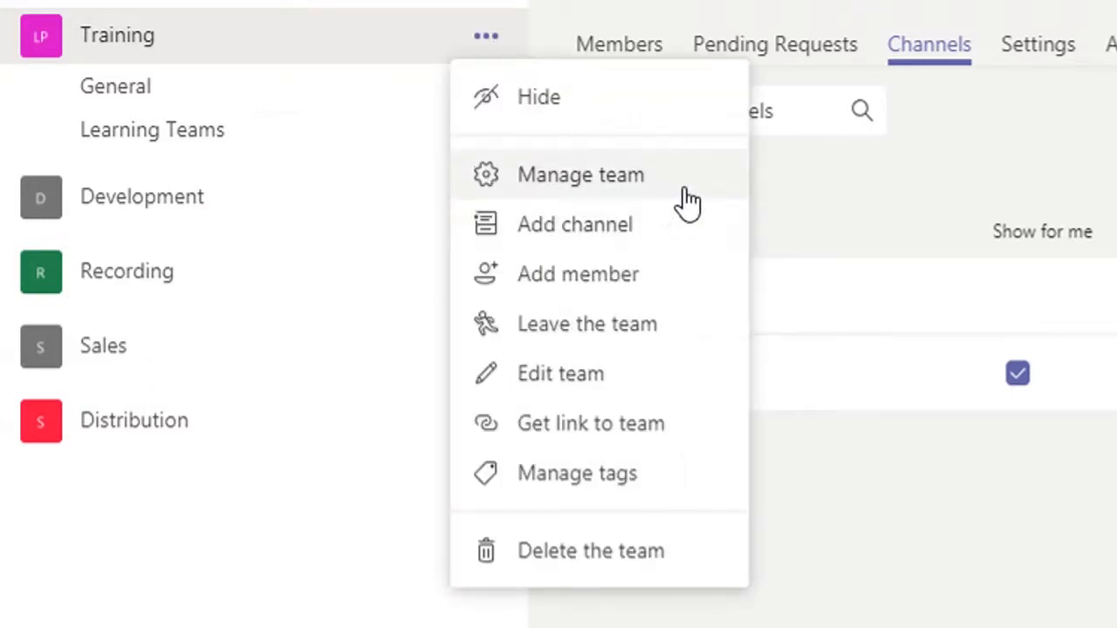
{"action": "mouse_move", "coordinate": [650, 236]}
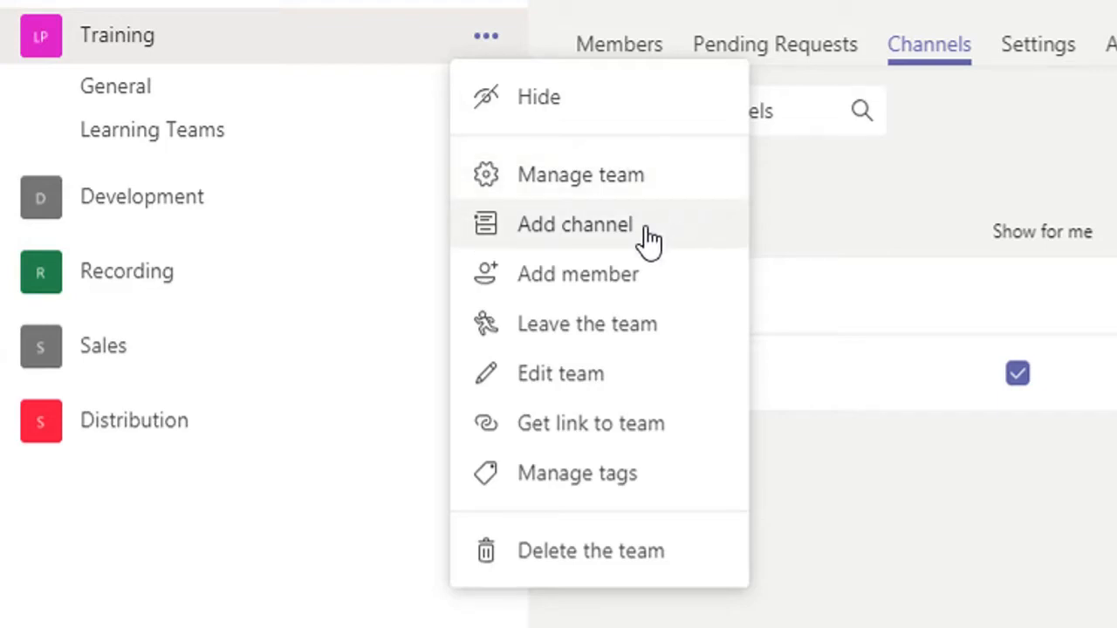
{"action": "mouse_move", "coordinate": [578, 274]}
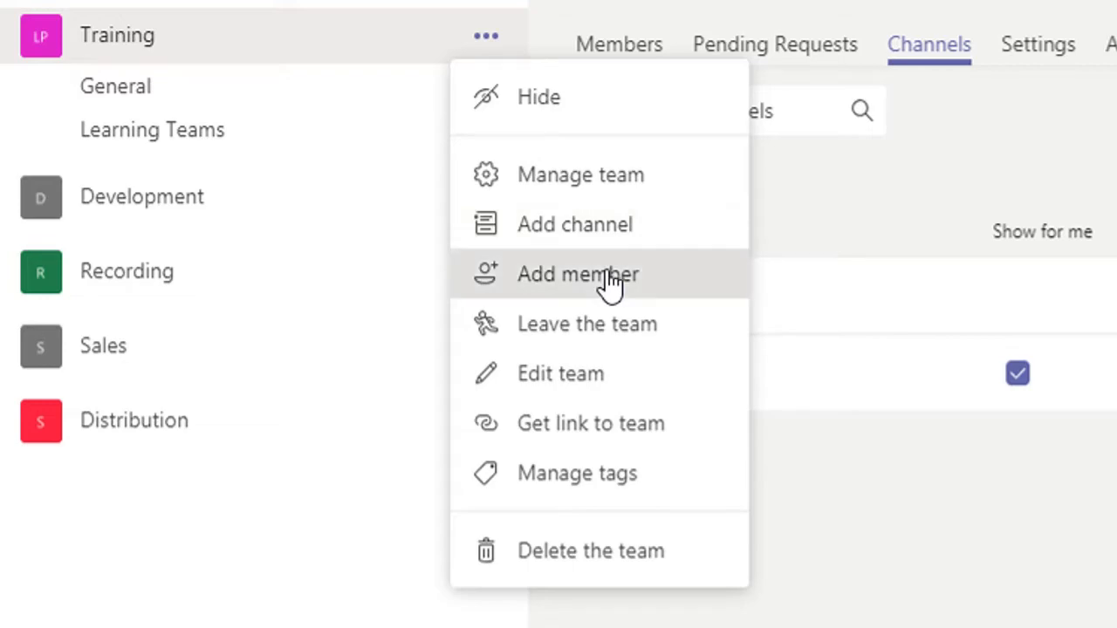
- Open Add members to Training, type 'lee', and close without adding anyone
{"action": "left_click", "coordinate": [577, 274]}
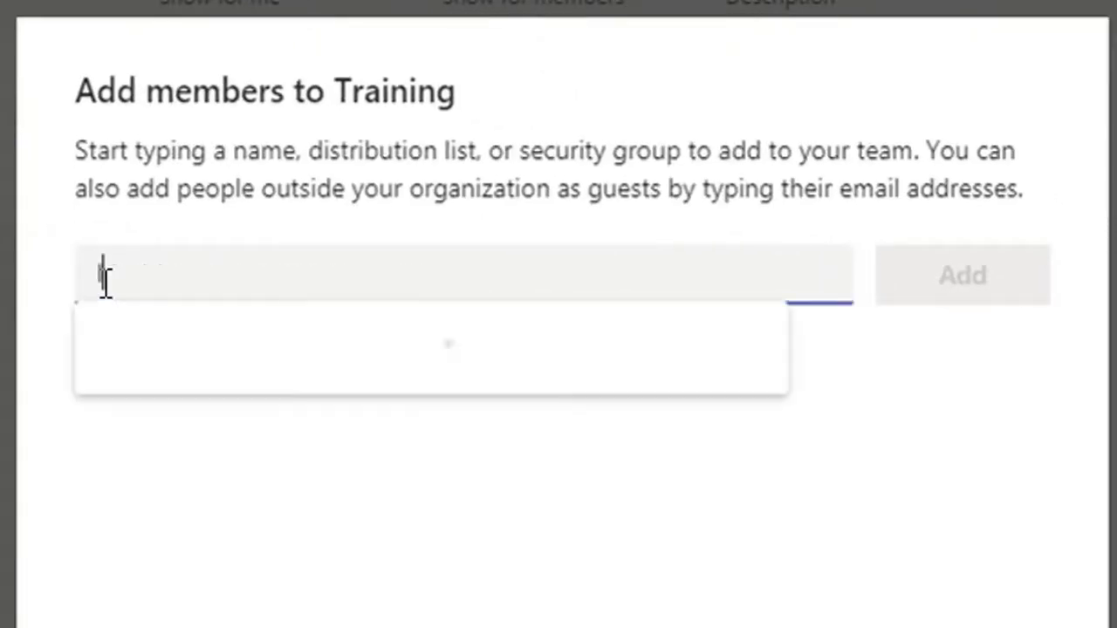
{"action": "type", "text": "lee"}
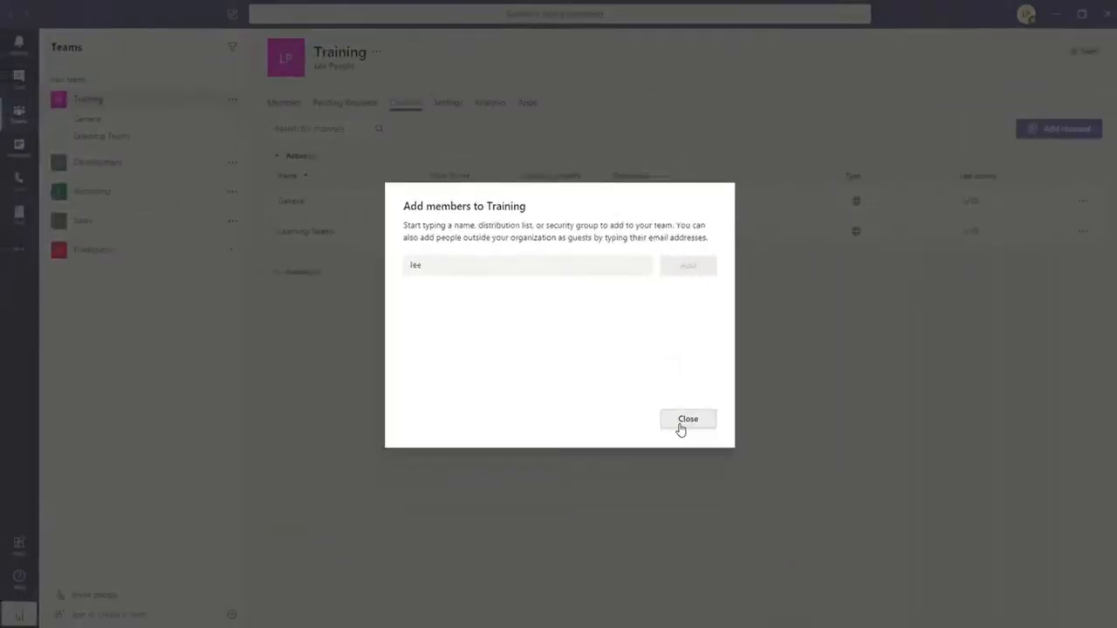
{"action": "left_click", "coordinate": [688, 419]}
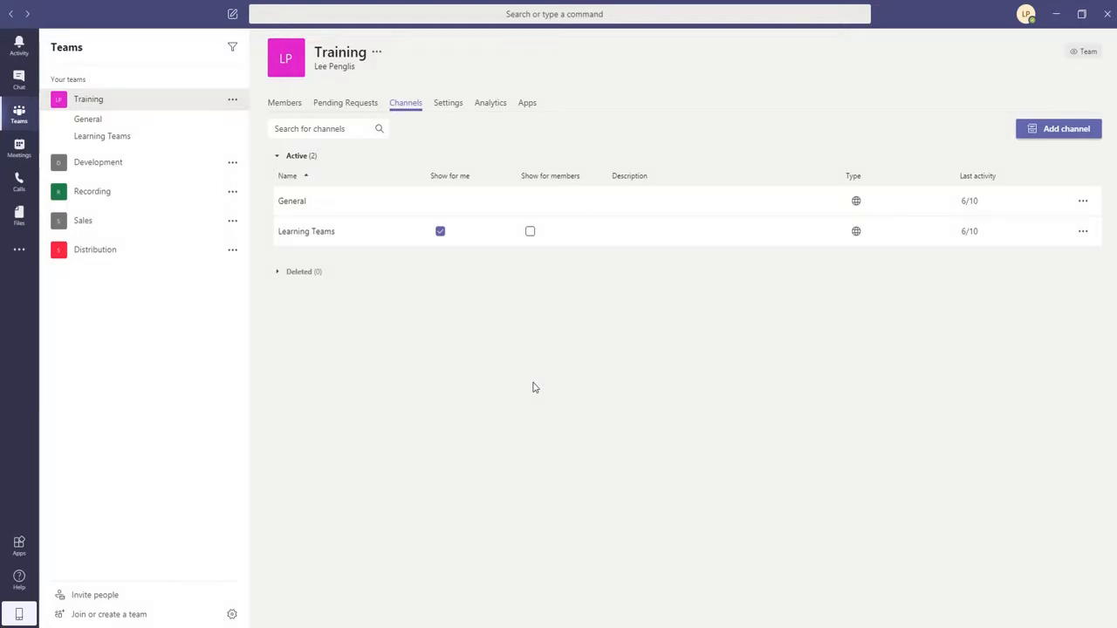
{"action": "mouse_move", "coordinate": [549, 385]}
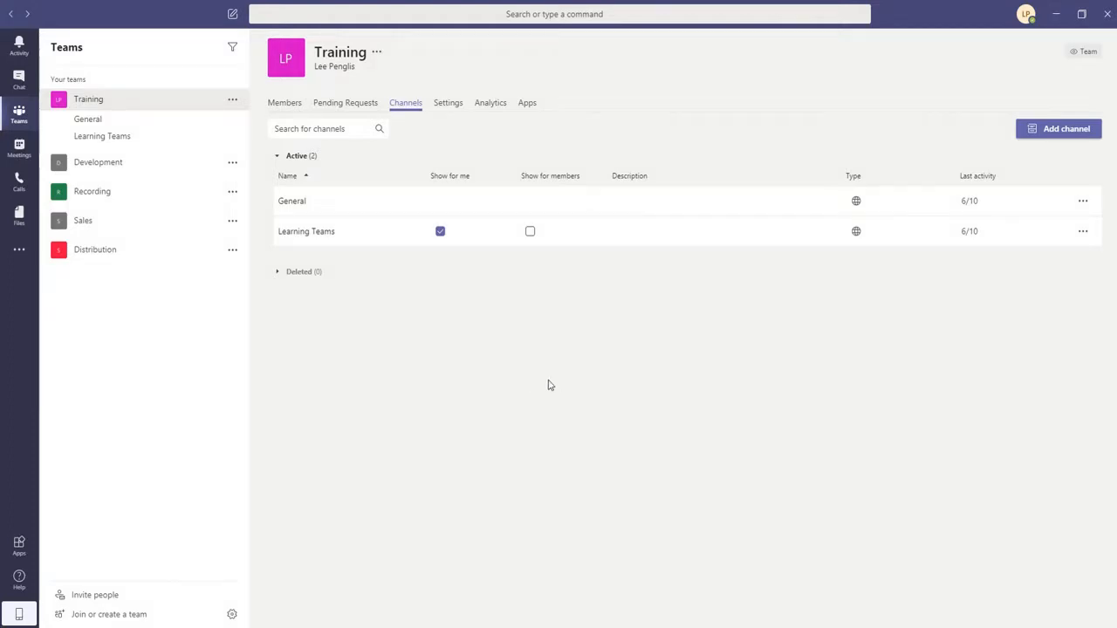